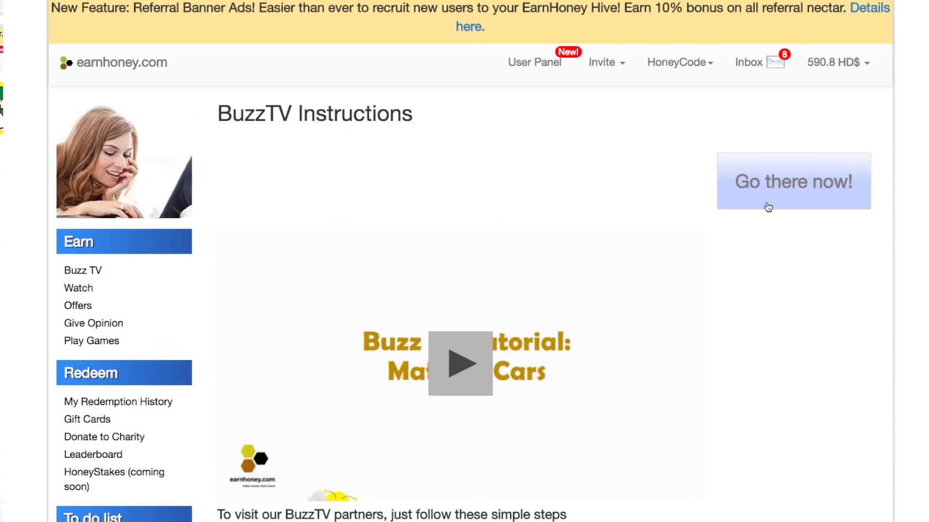
Follow 'Go there now!' from the BuzzTV instructions to the MatchedCars partner site.
click(798, 182)
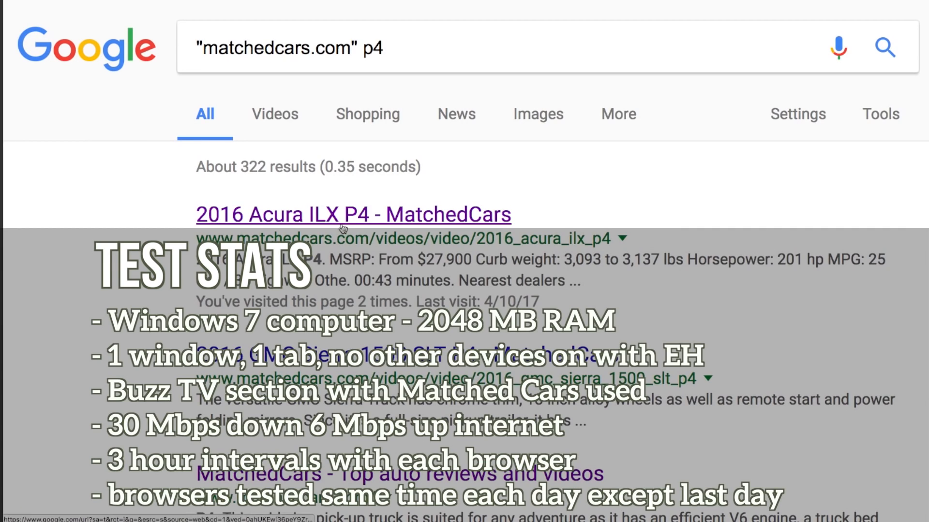
Open the '2016 Acura ILX P4 - MatchedCars' result from the matchedcars.com p4 search.
click(342, 228)
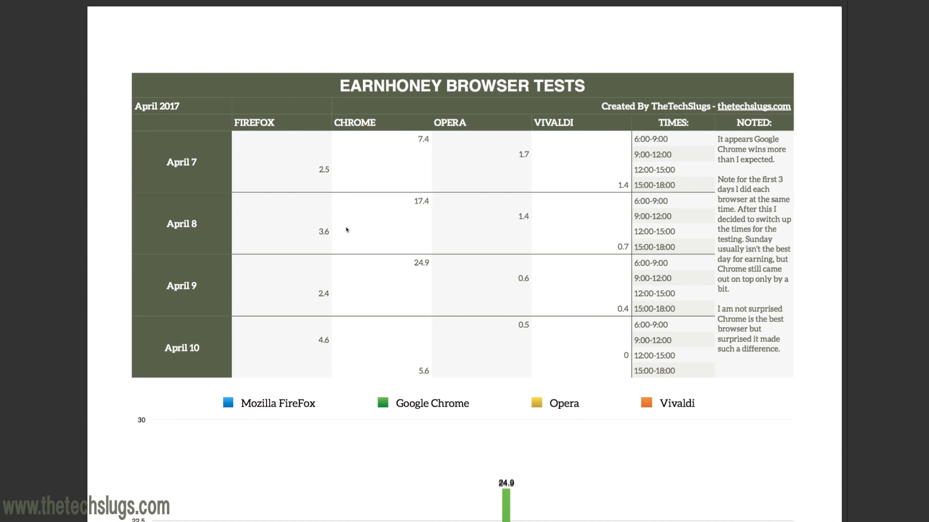
mouse_move(385, 269)
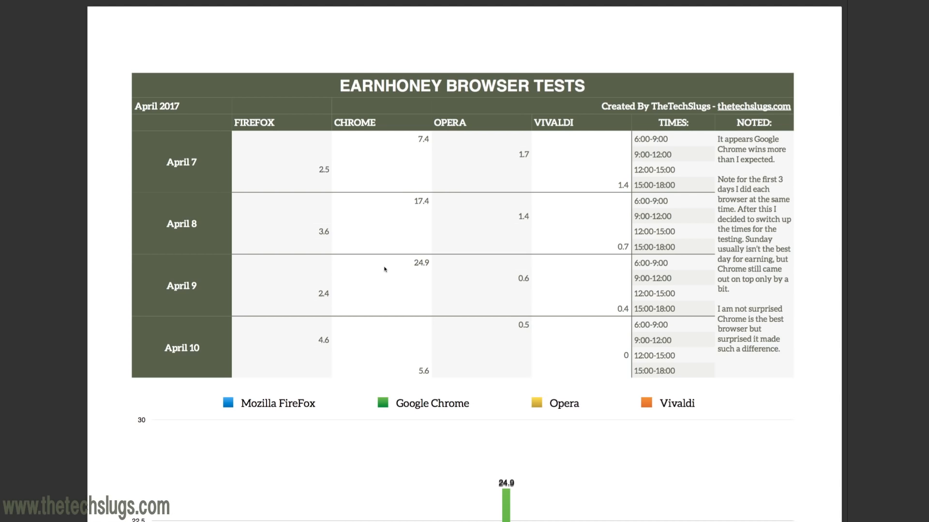
Scroll the Browser Tests page down to the April 7–10 earnings bar chart.
scroll(down, 3)
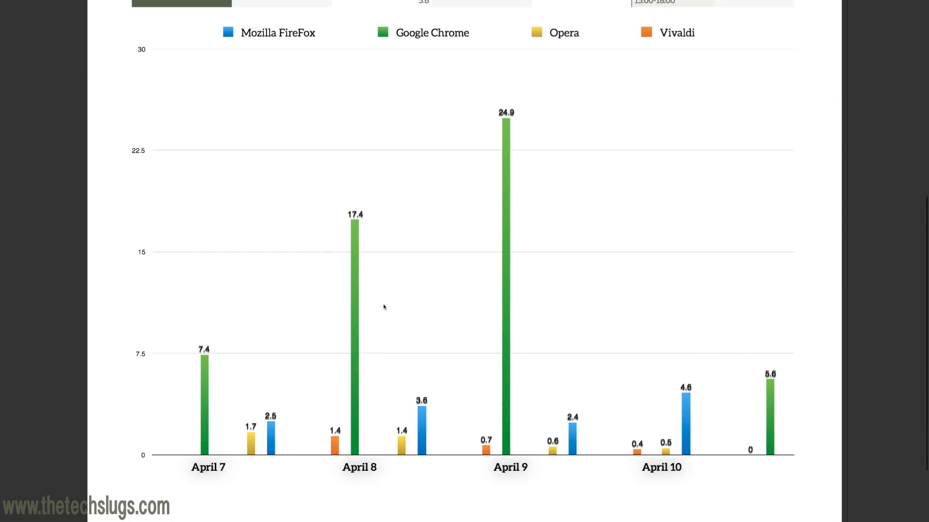
scroll(down, 3)
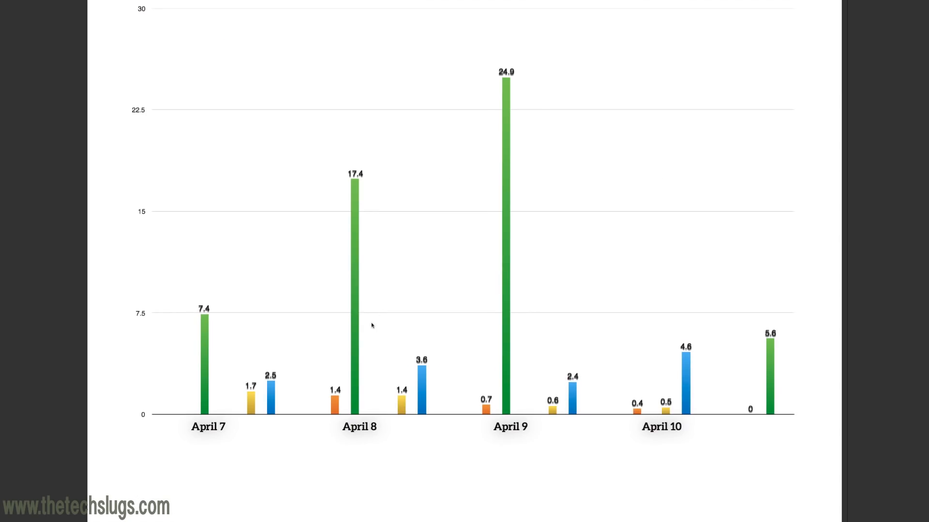
mouse_move(375, 323)
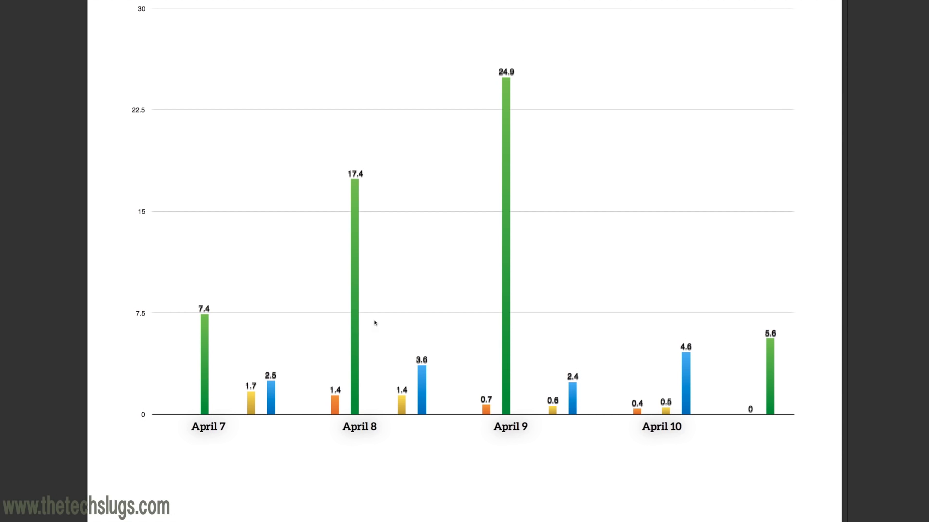
scroll(down, 3)
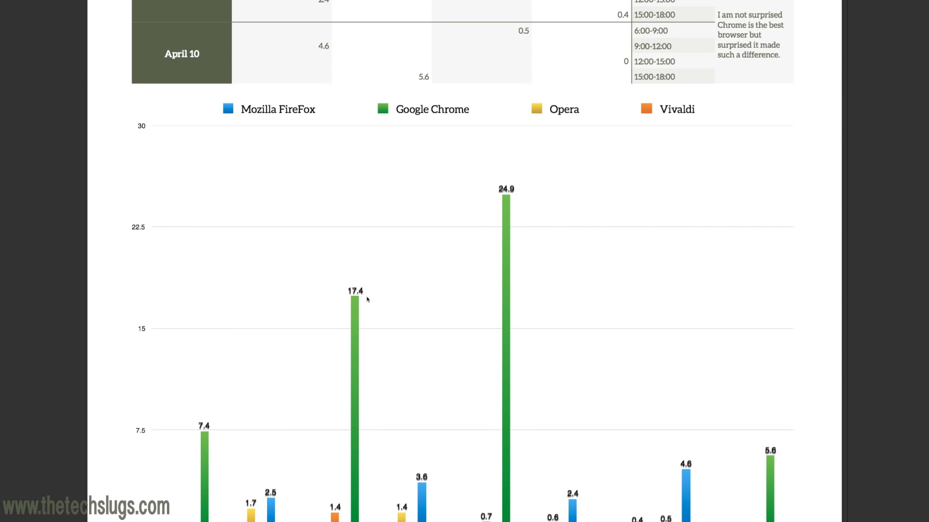
mouse_move(364, 305)
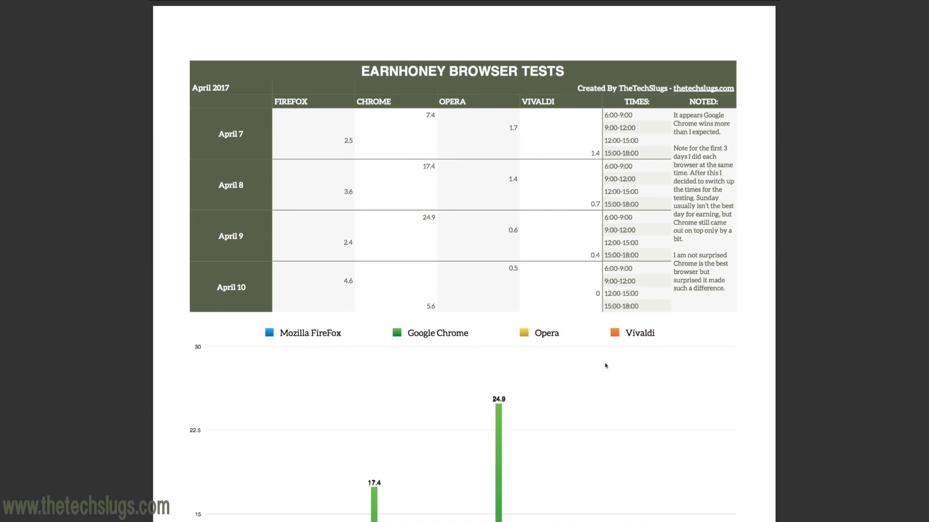
mouse_move(405, 320)
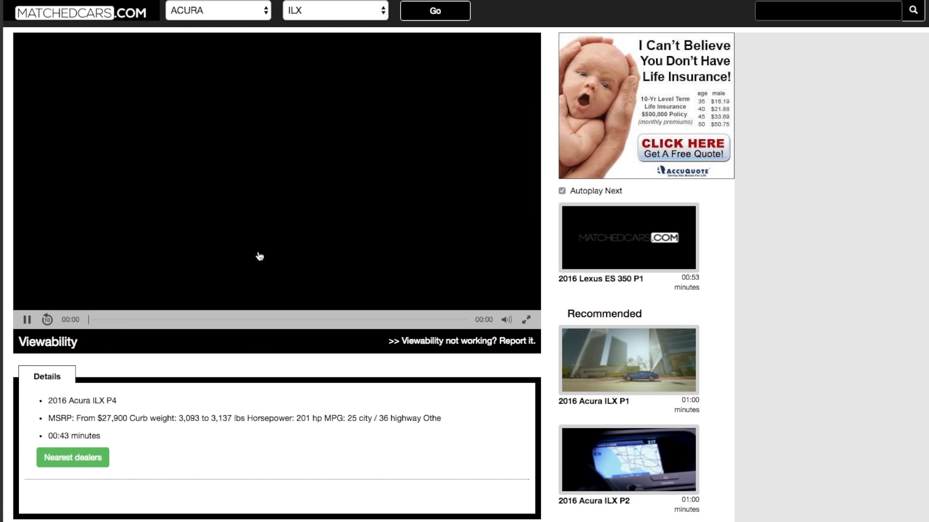
Start the 2016 Acura ILX P4 video in the MatchedCars player.
click(259, 255)
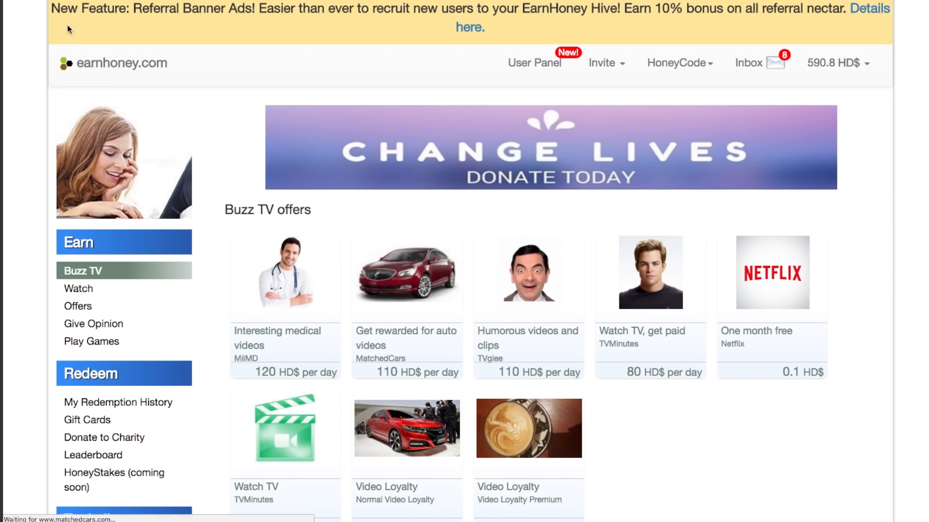
mouse_move(266, 275)
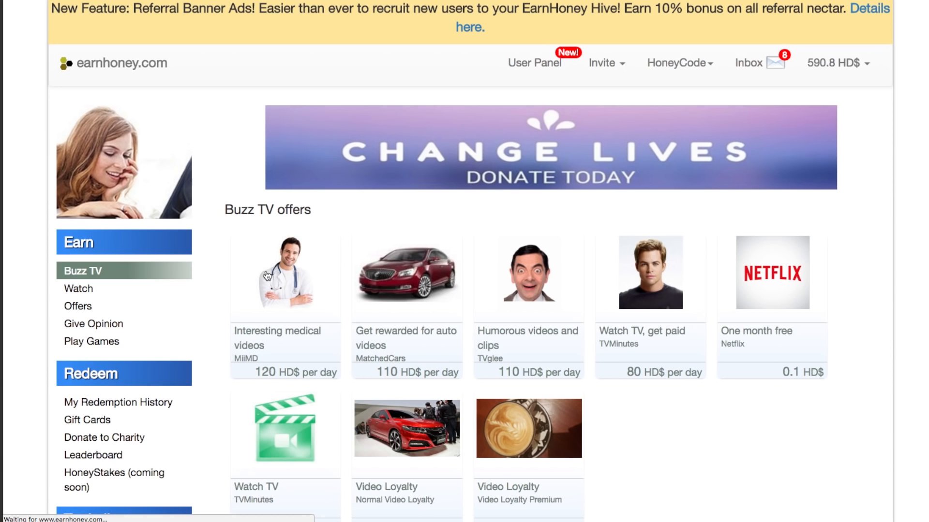